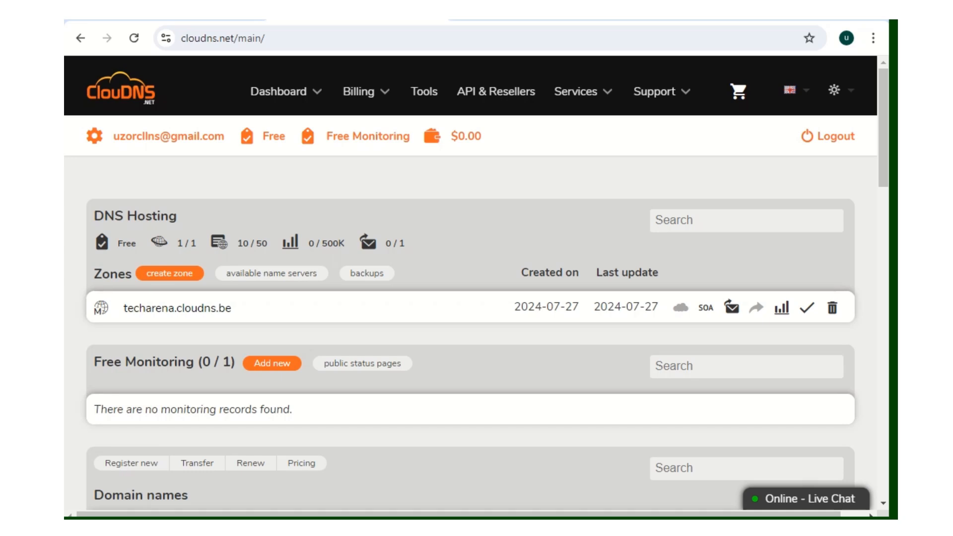
mouse_move(737, 171)
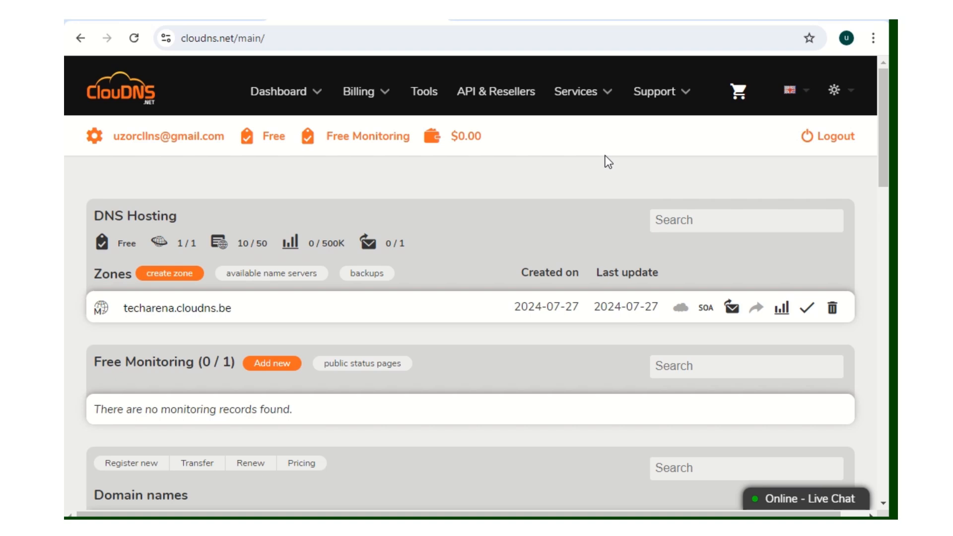
mouse_move(602, 143)
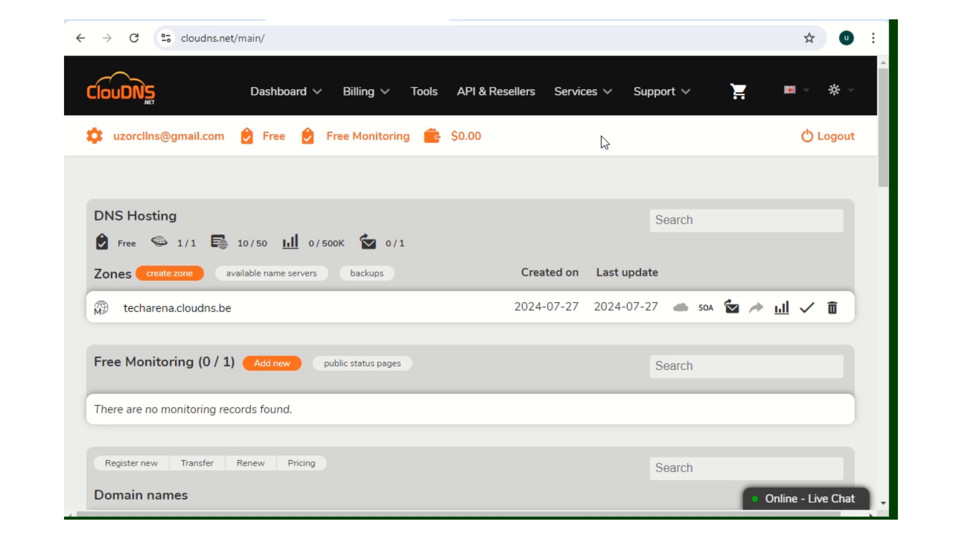
mouse_move(185, 92)
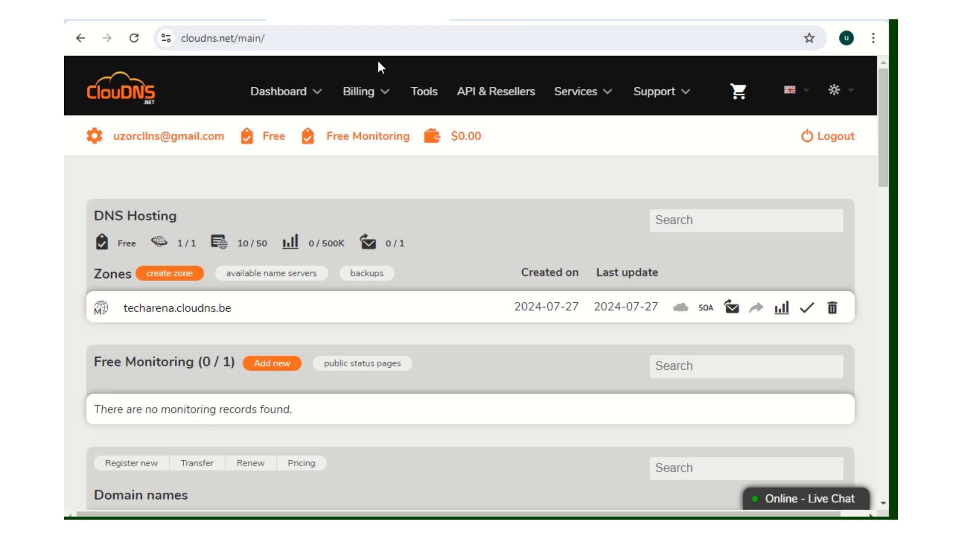
Attempt to create free zone test.cloudns.be; it is refused by the one-domain limit
left_click(577, 91)
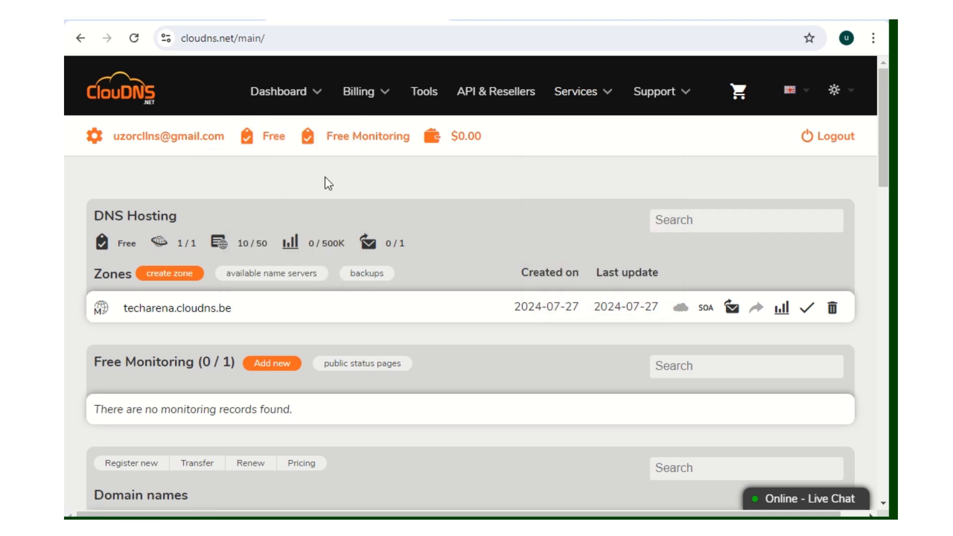
mouse_move(407, 190)
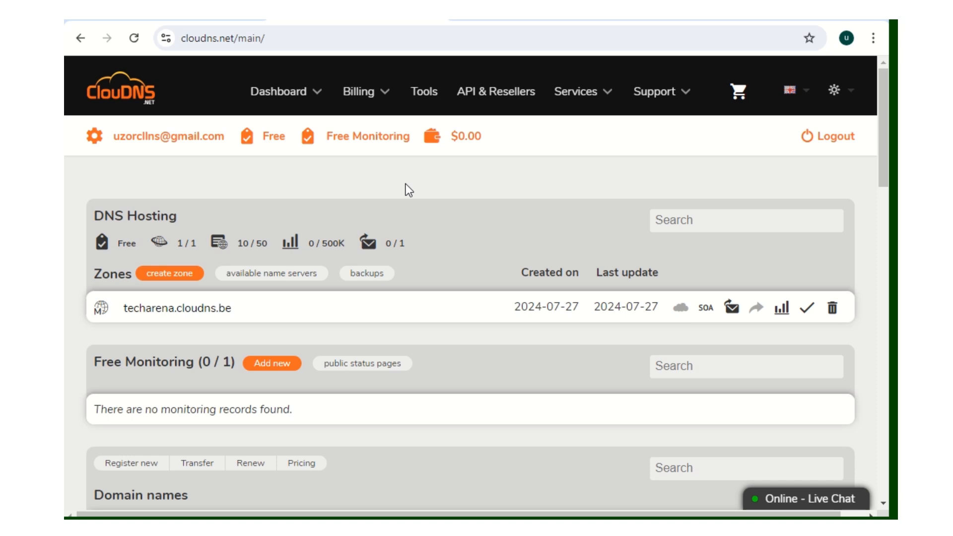
scroll("down", 3)
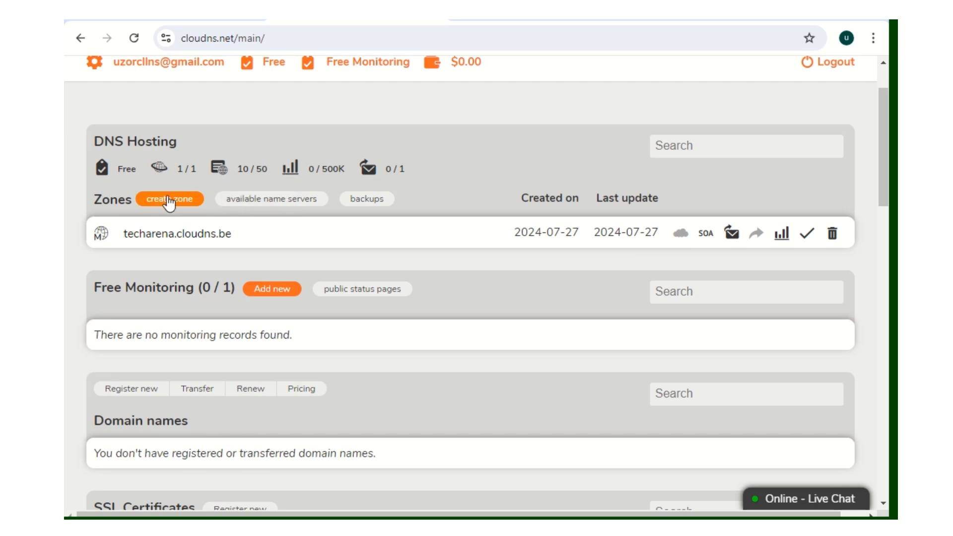
mouse_move(163, 169)
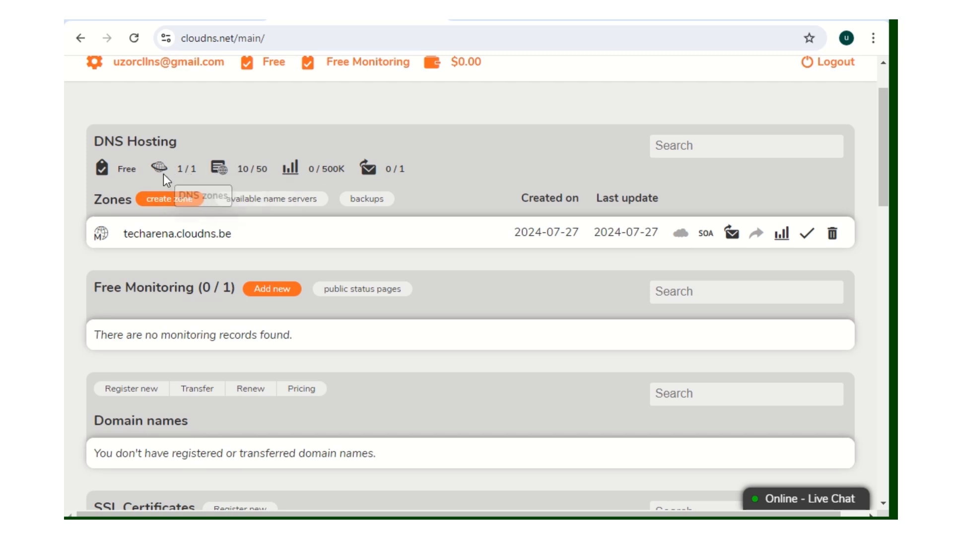
mouse_move(179, 173)
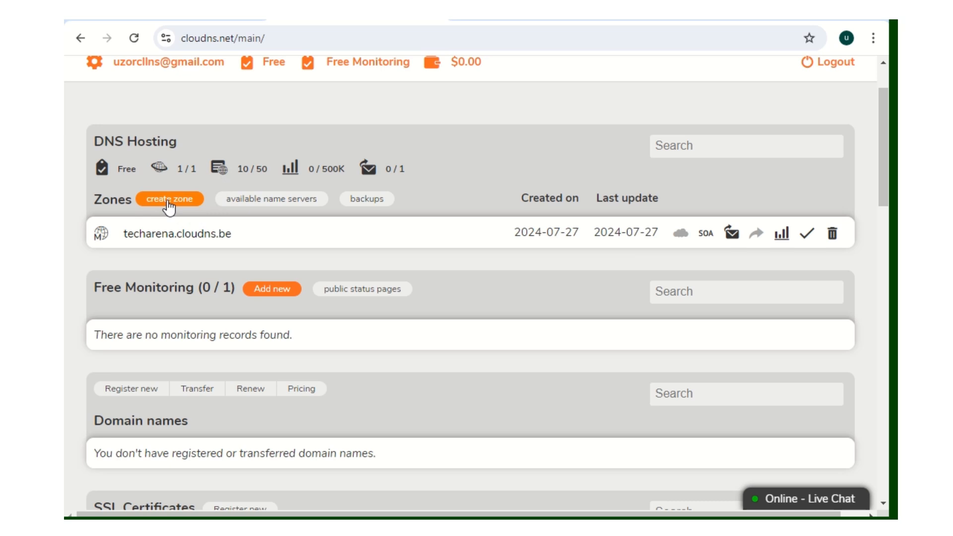
left_click(170, 198)
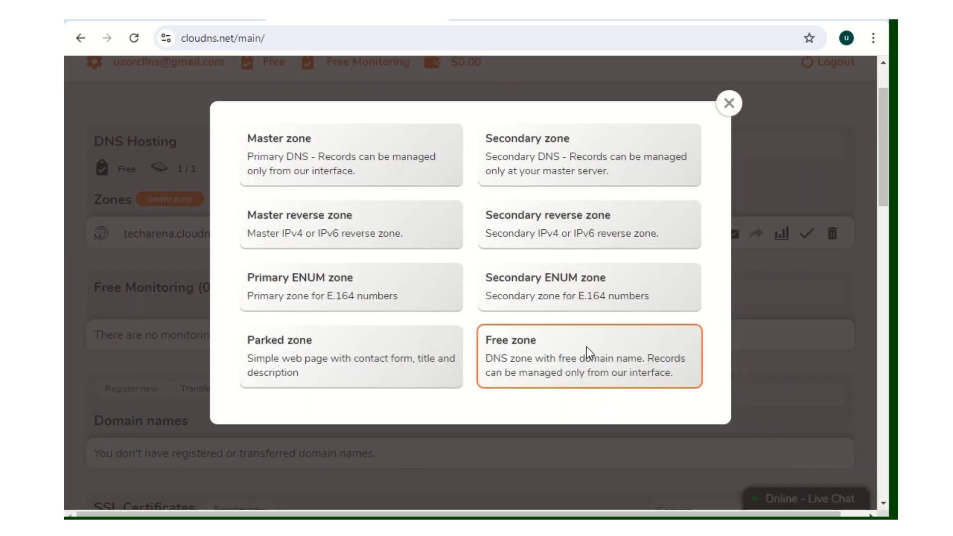
left_click(587, 355)
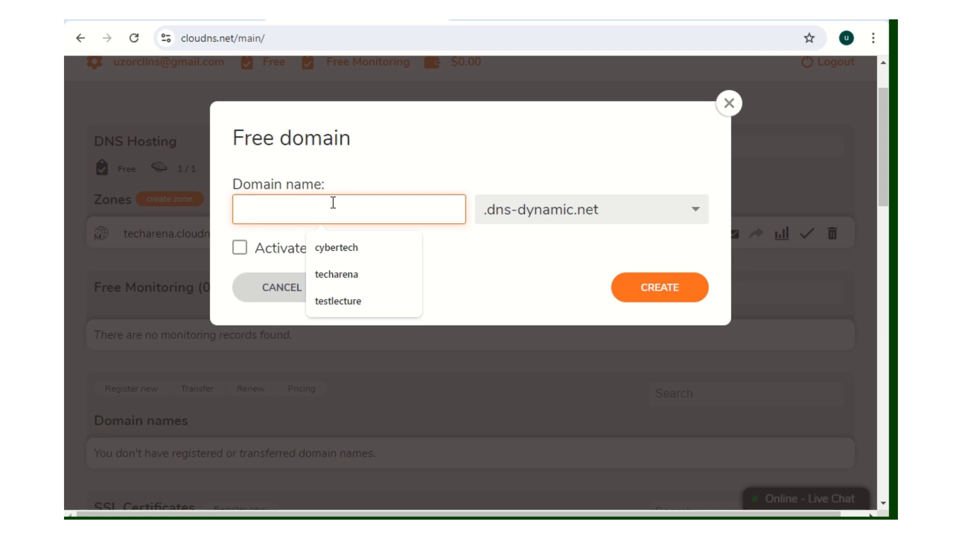
type("t")
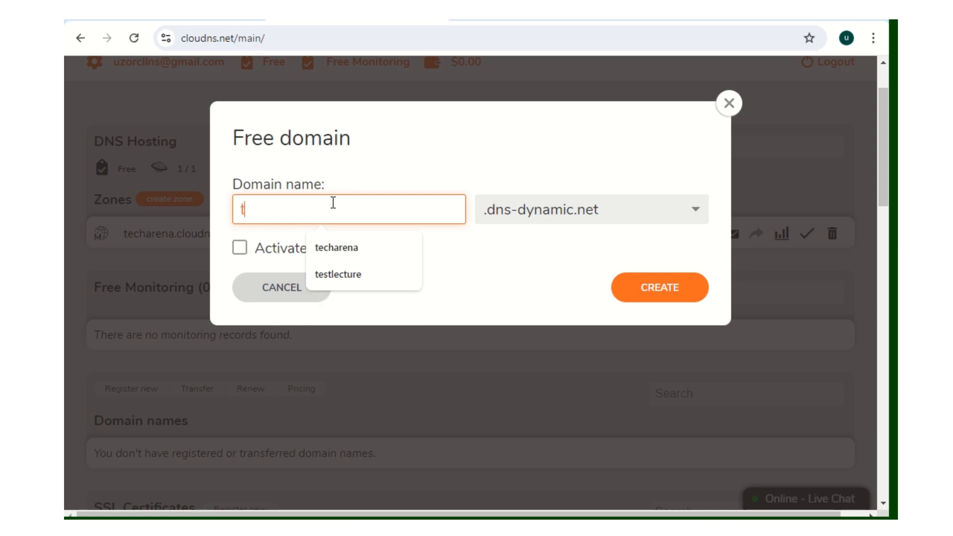
type("est")
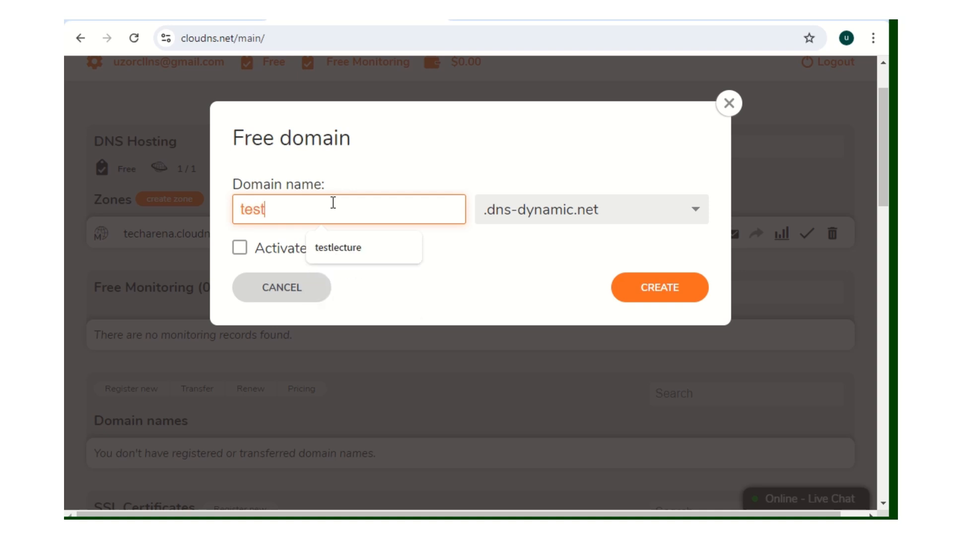
left_click(589, 209)
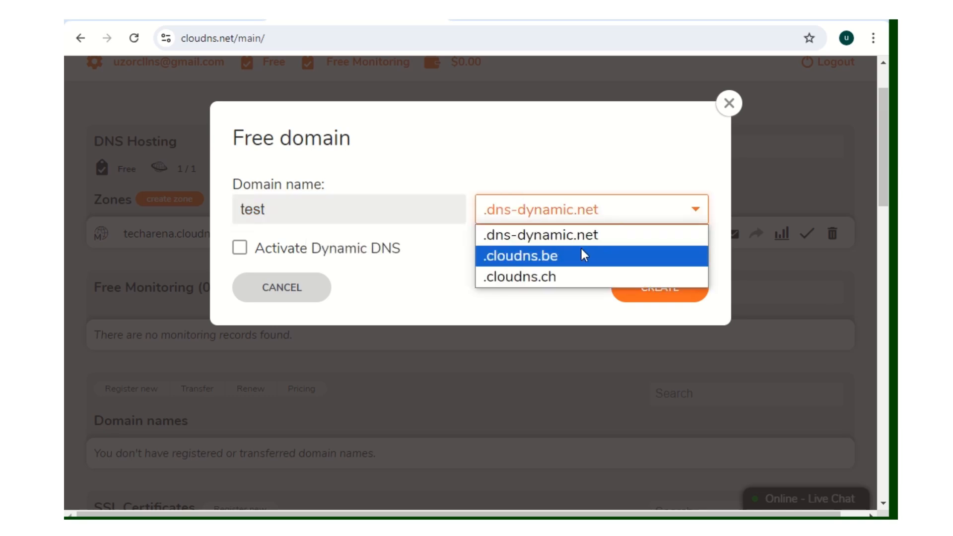
mouse_move(583, 256)
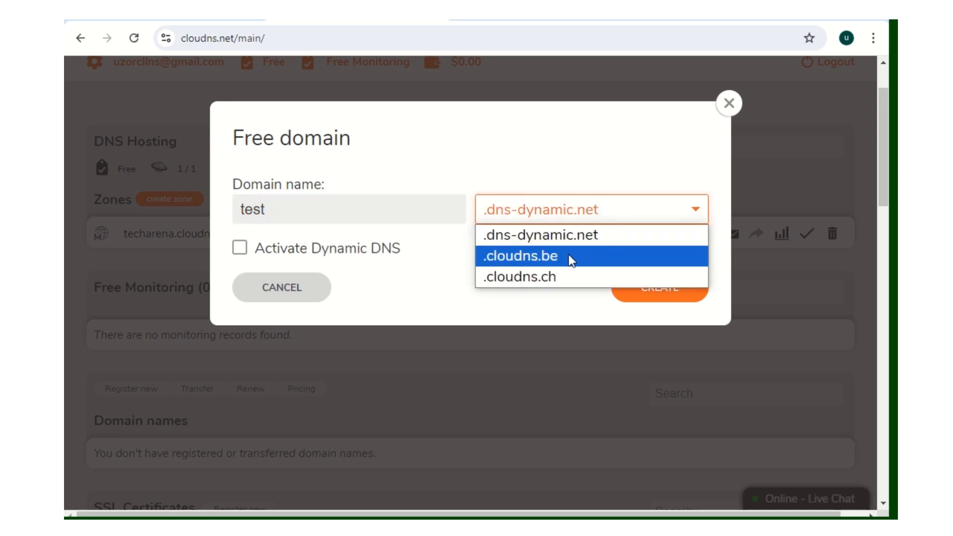
left_click(519, 256)
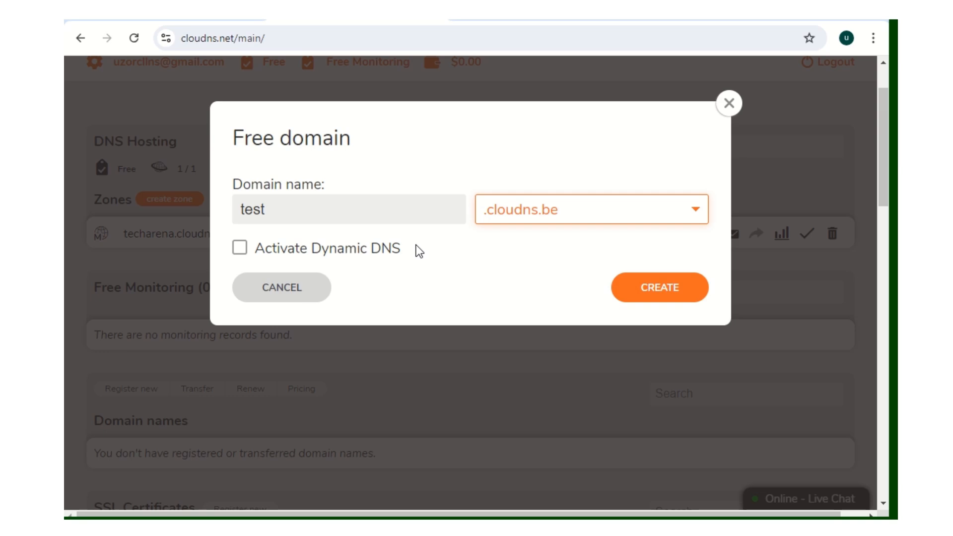
mouse_move(658, 291)
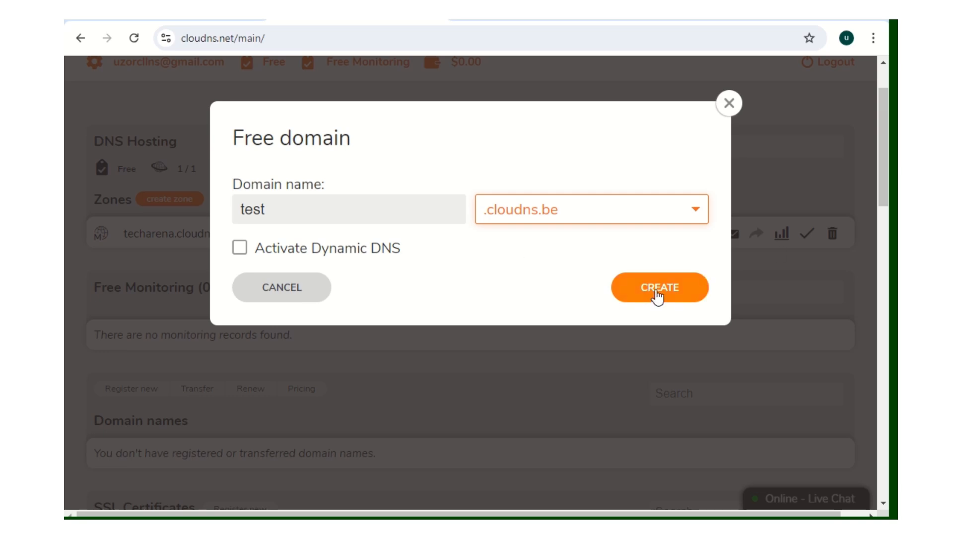
left_click(659, 287)
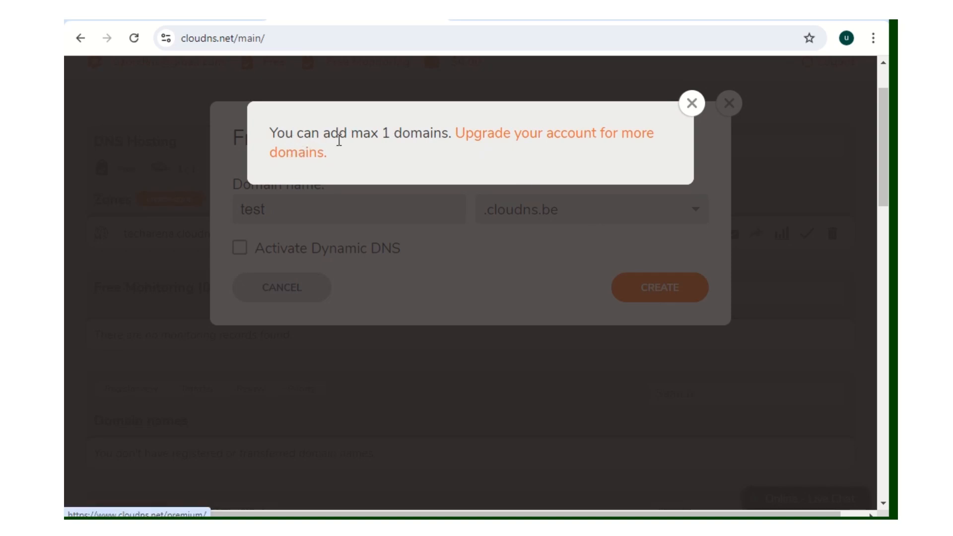
mouse_move(665, 117)
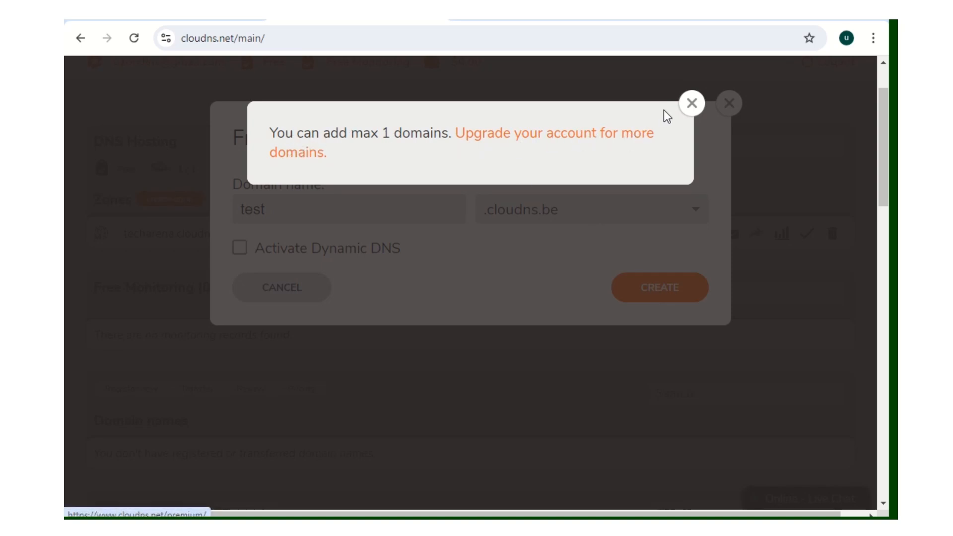
Dismiss the domain-limit notice and open the techarena.cloudns.be zone's DNS records
left_click(729, 102)
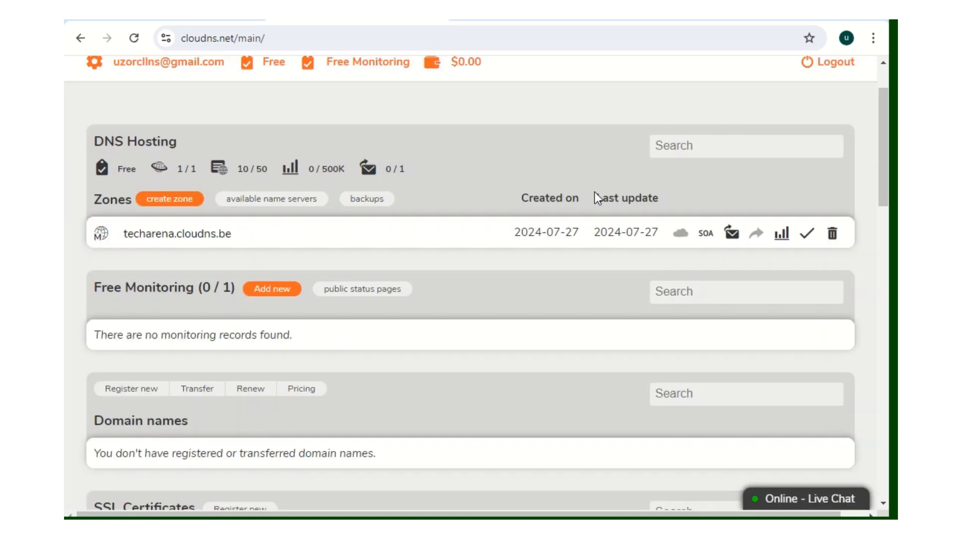
mouse_move(176, 234)
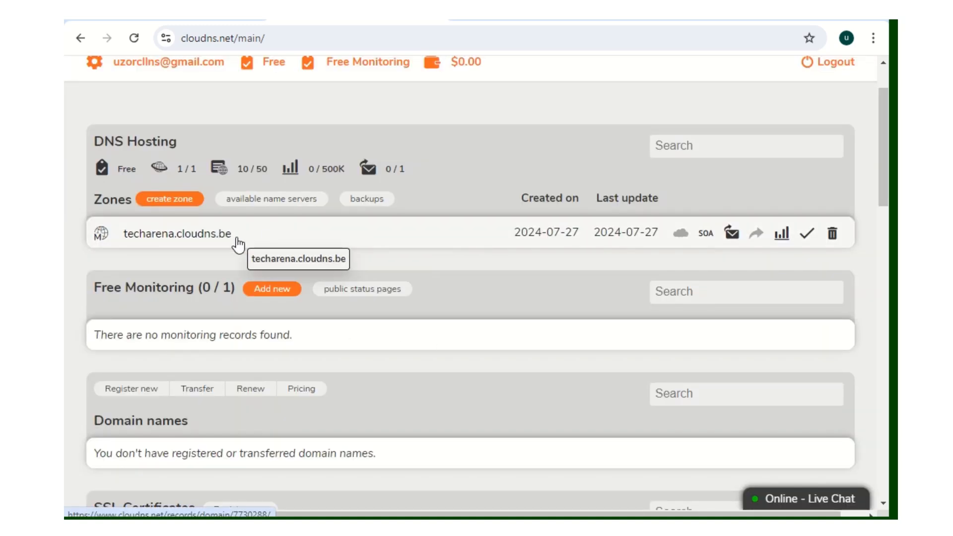
mouse_move(489, 190)
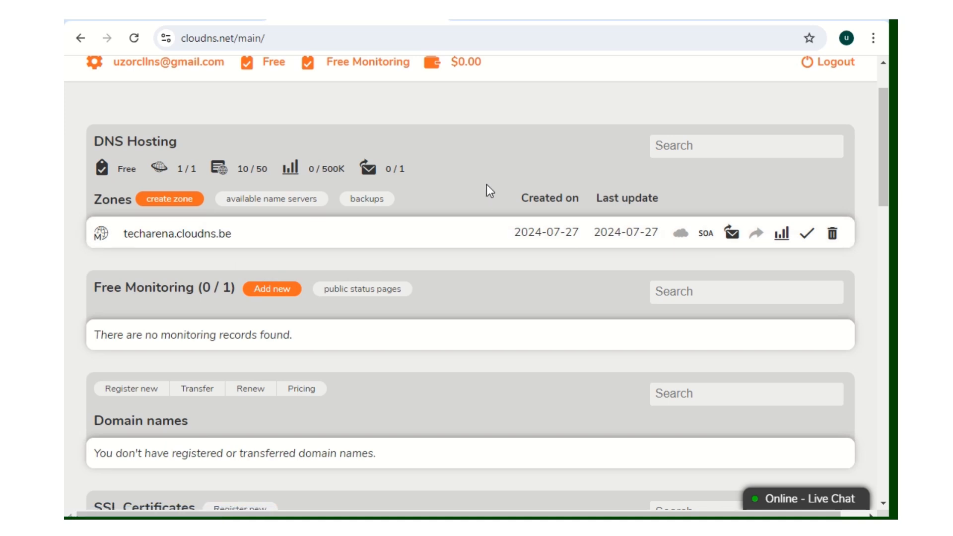
mouse_move(314, 236)
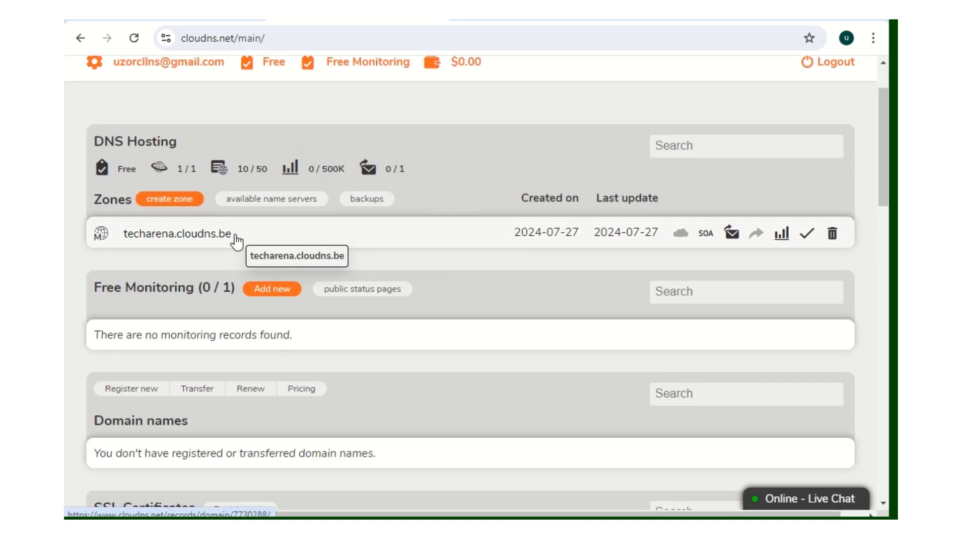
left_click(178, 233)
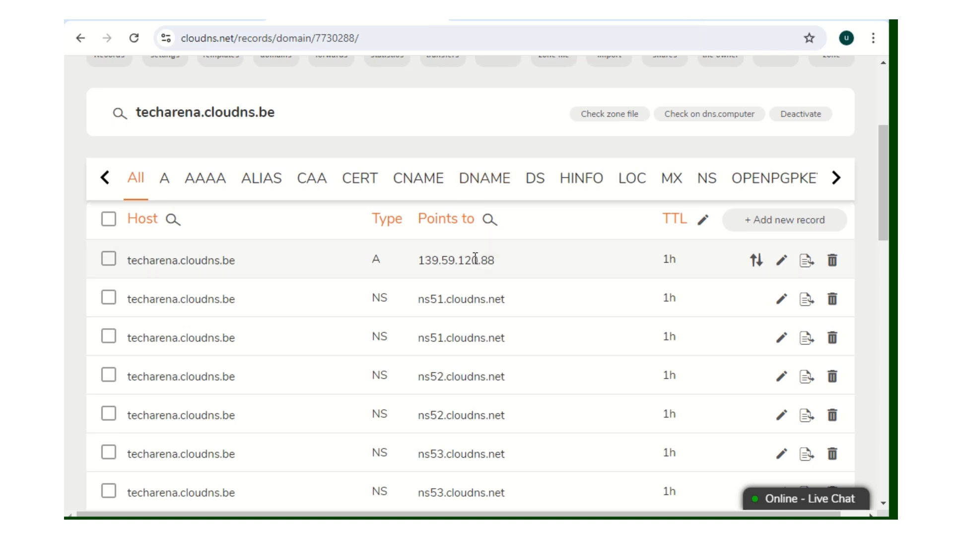
mouse_move(477, 253)
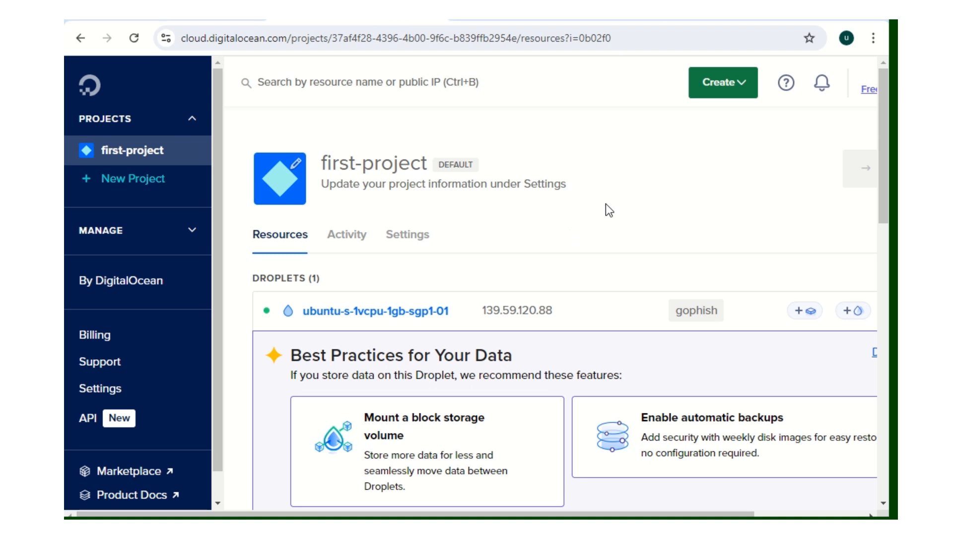
Check the droplet IP 139.59.120.88 in DigitalOcean, then reopen the techarena.cloudns.be zone
scroll("down", 3)
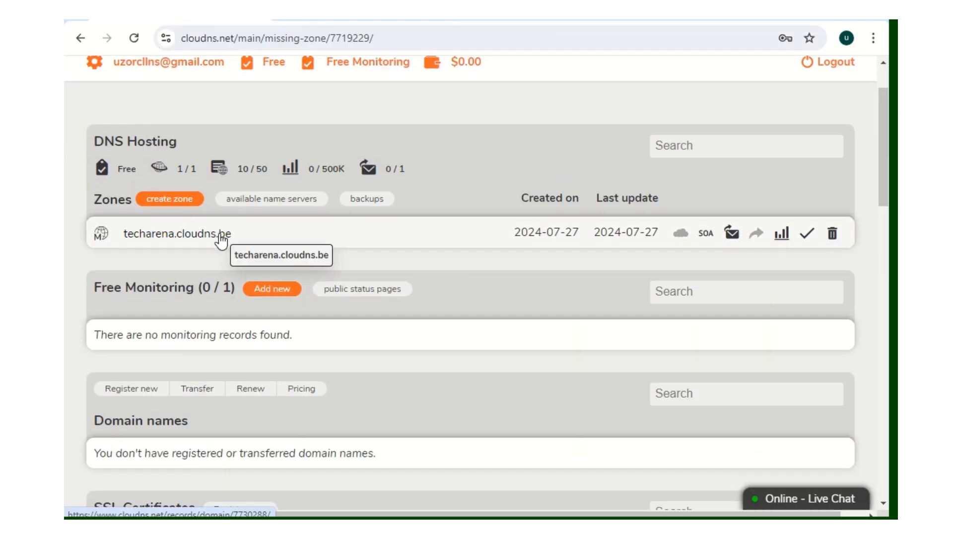
left_click(177, 233)
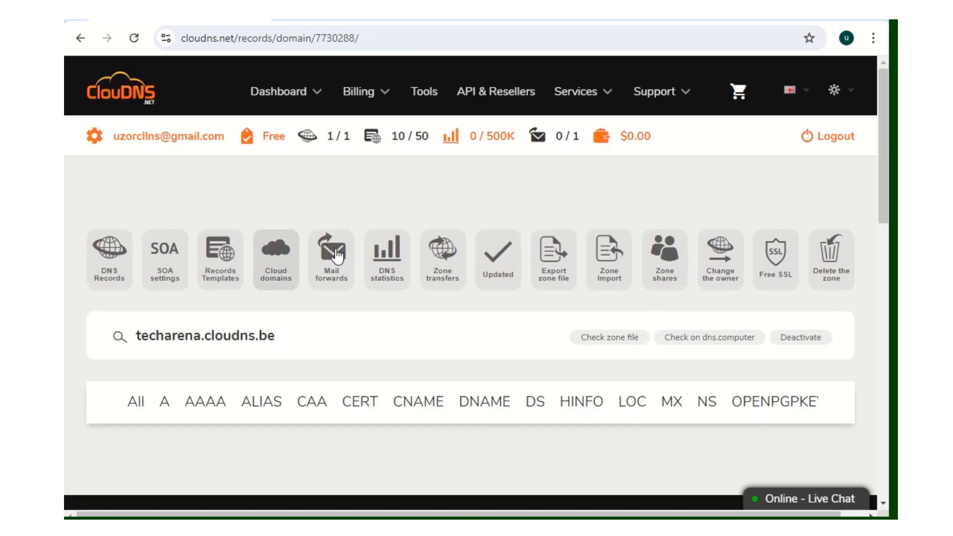
Open the A record's edit form to confirm 139.59.120.88, then close it unchanged
scroll("down", 3)
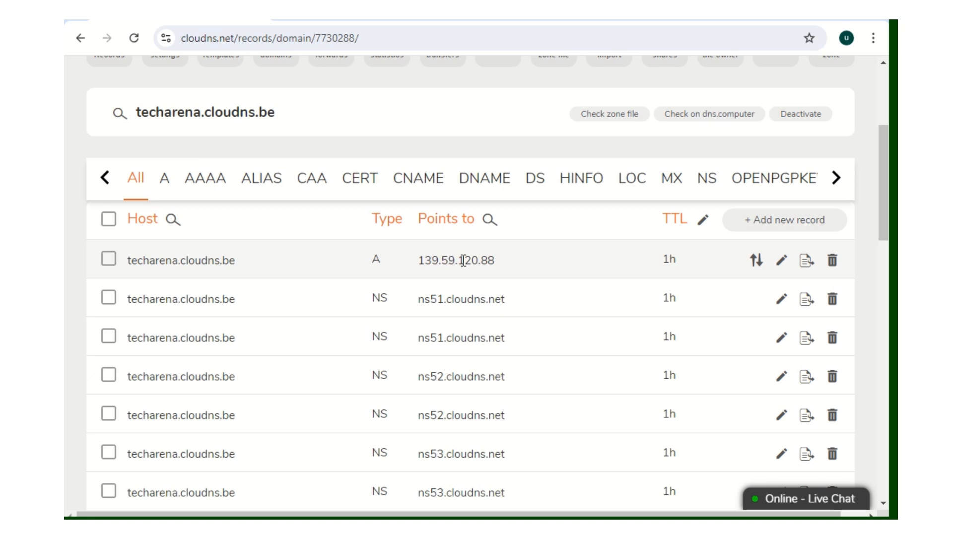
mouse_move(779, 271)
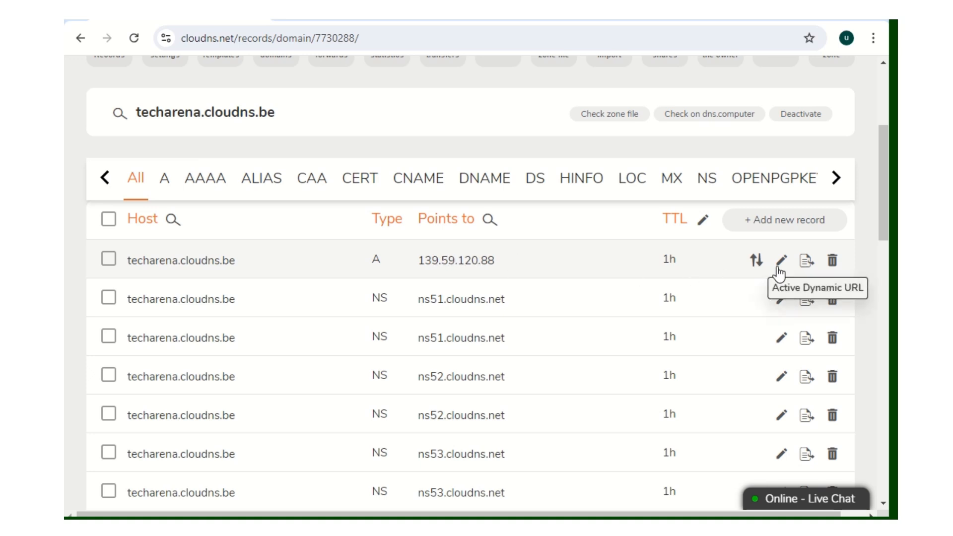
mouse_move(782, 261)
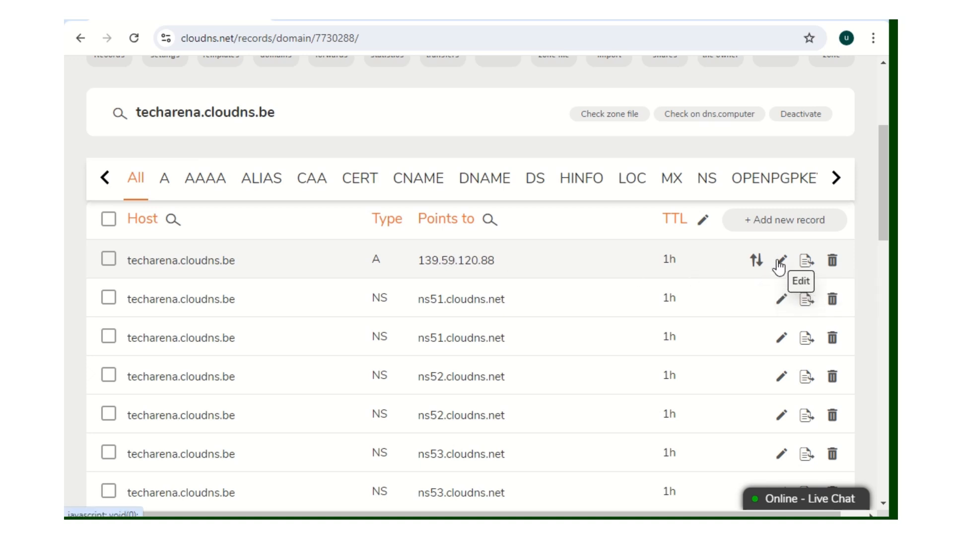
left_click(782, 260)
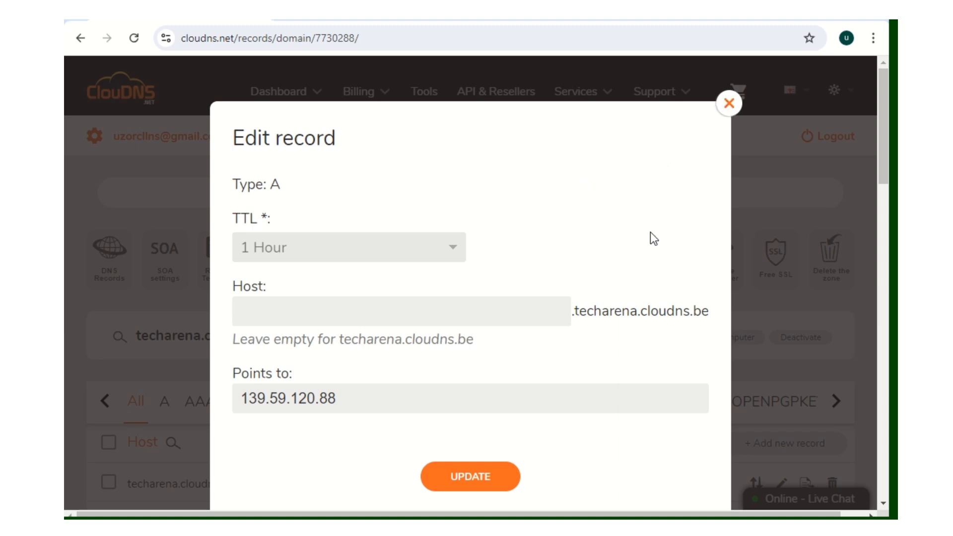
mouse_move(723, 183)
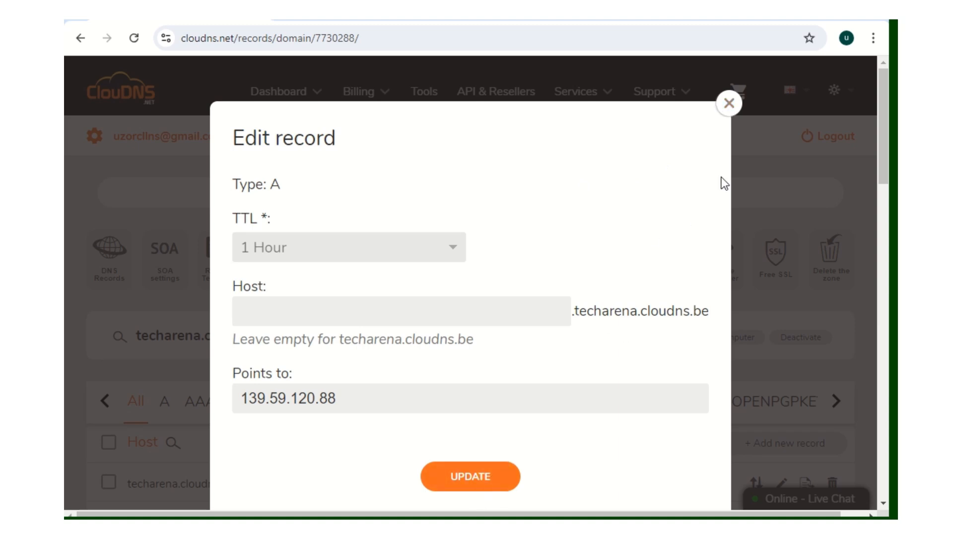
left_click(469, 476)
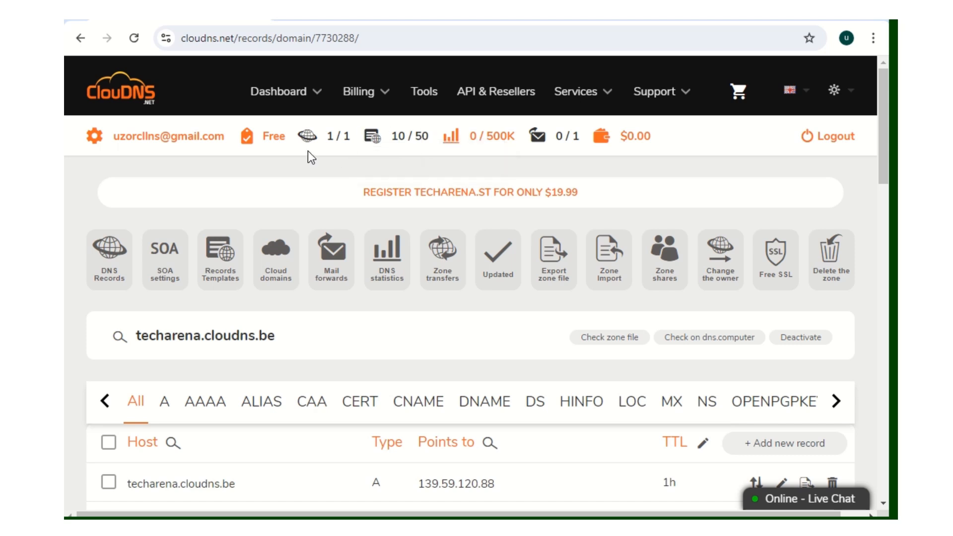
mouse_move(320, 204)
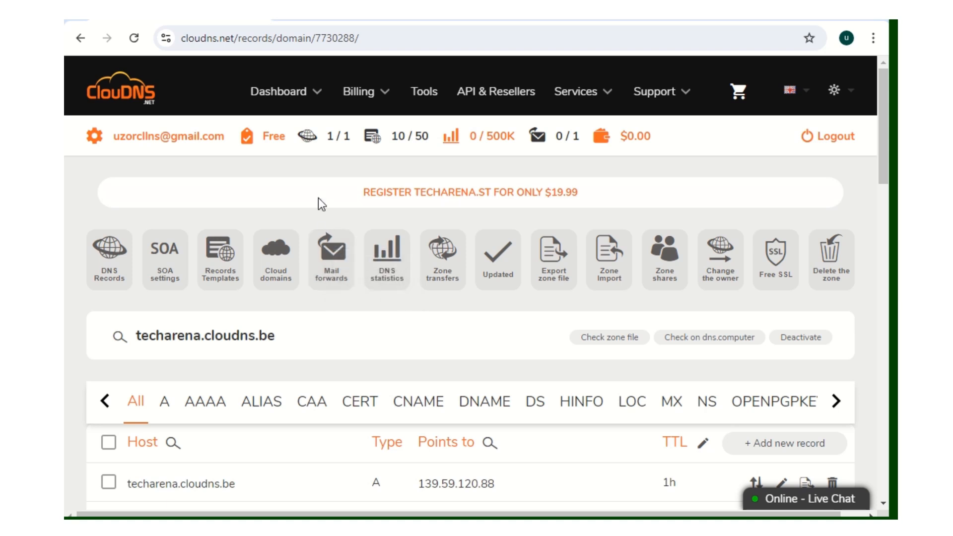
mouse_move(552, 254)
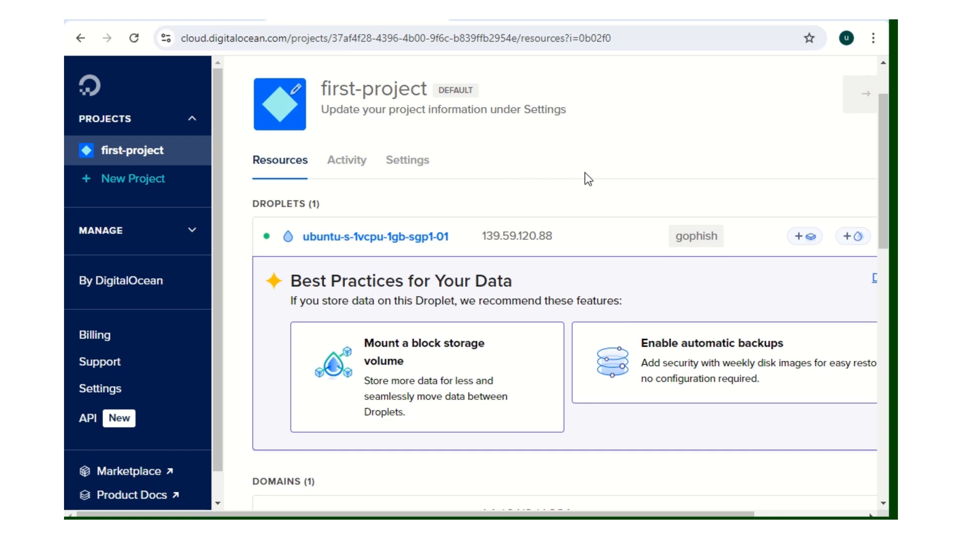
Reach Networking > Domains through the ubuntu-s-1vcpu-1gb-sgp1-01 droplet's Add a domain option
scroll("down", 3)
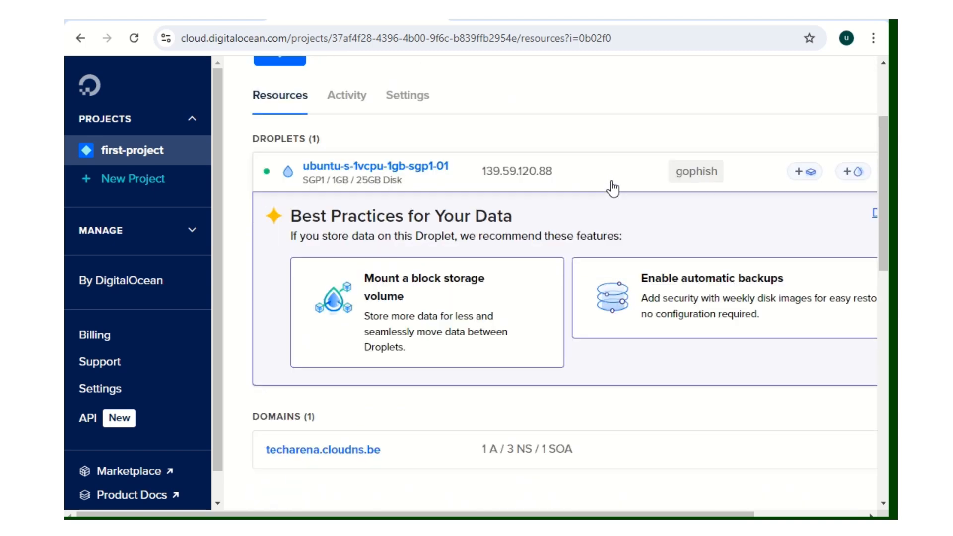
scroll("up", 3)
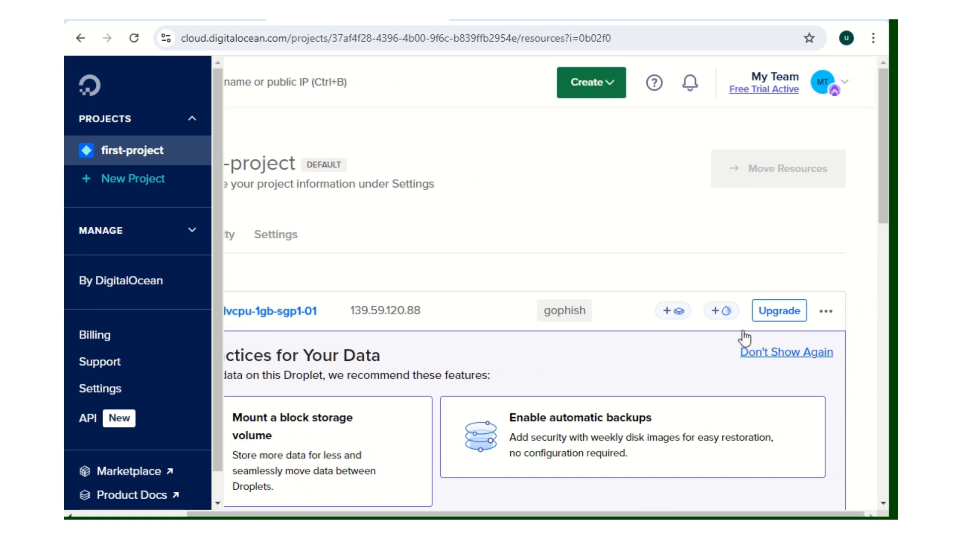
scroll("down", 3)
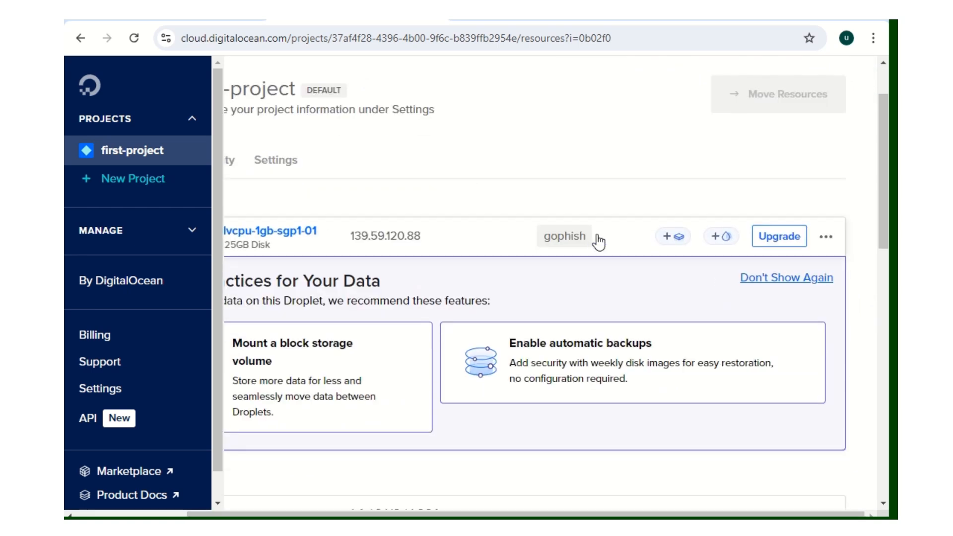
left_click(826, 236)
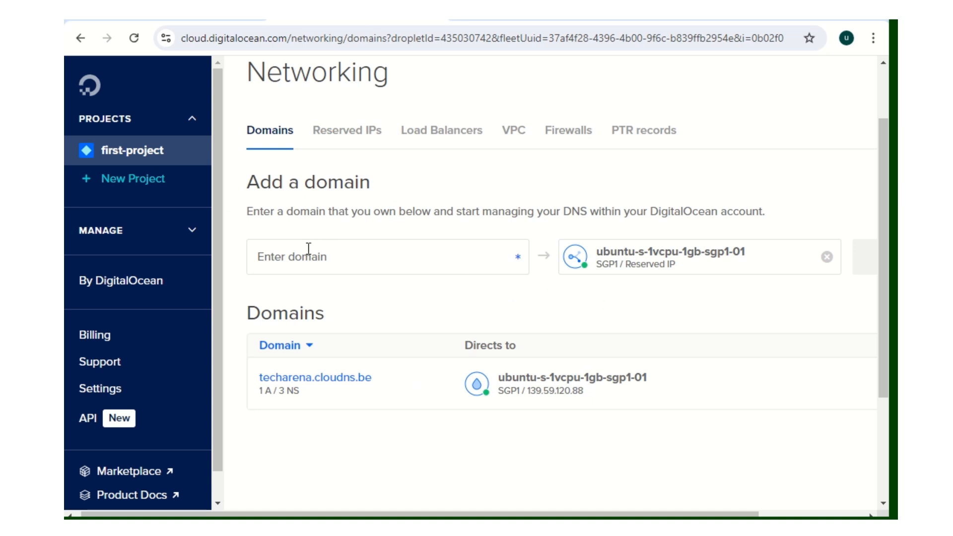
Fill the domain field with a test value, then paste the copied ClouDNS domain
left_click(387, 256)
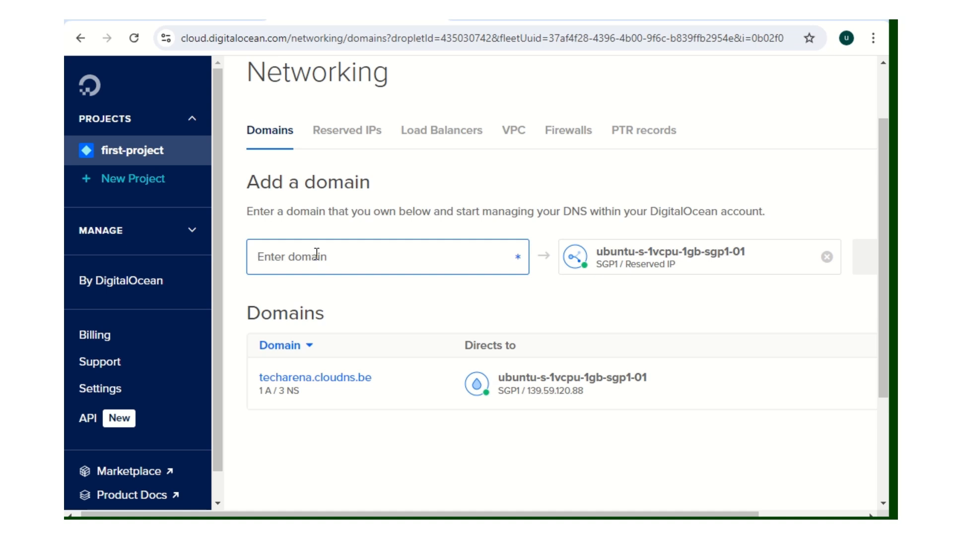
type("te")
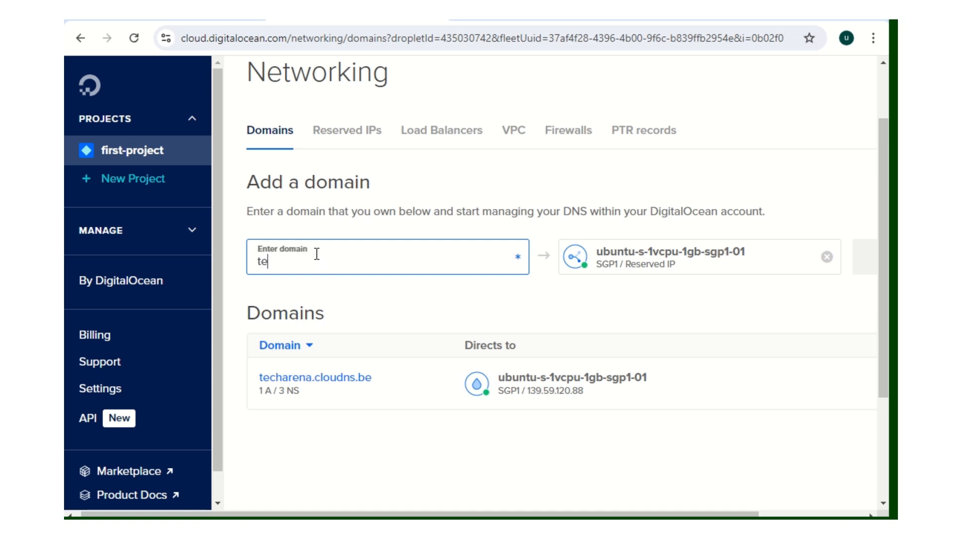
type("st")
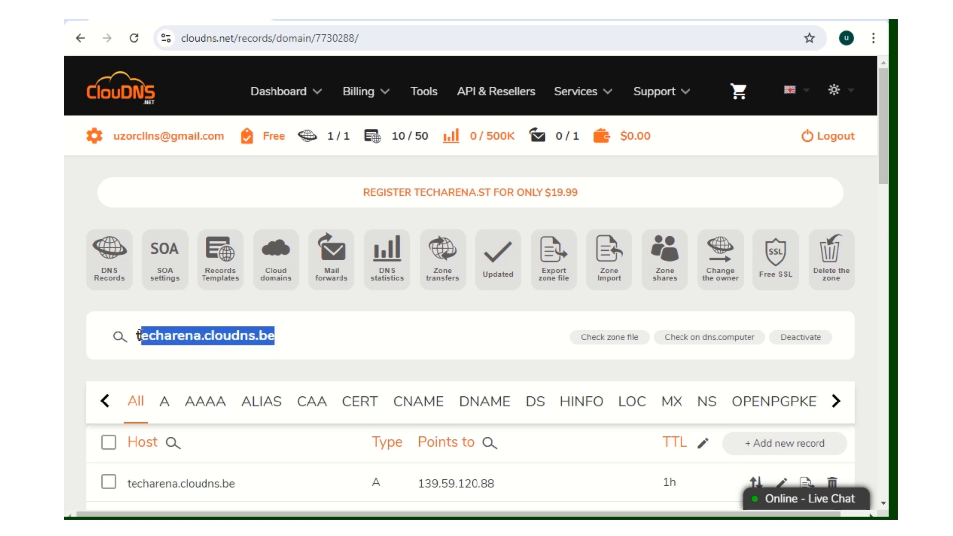
right_click(206, 336)
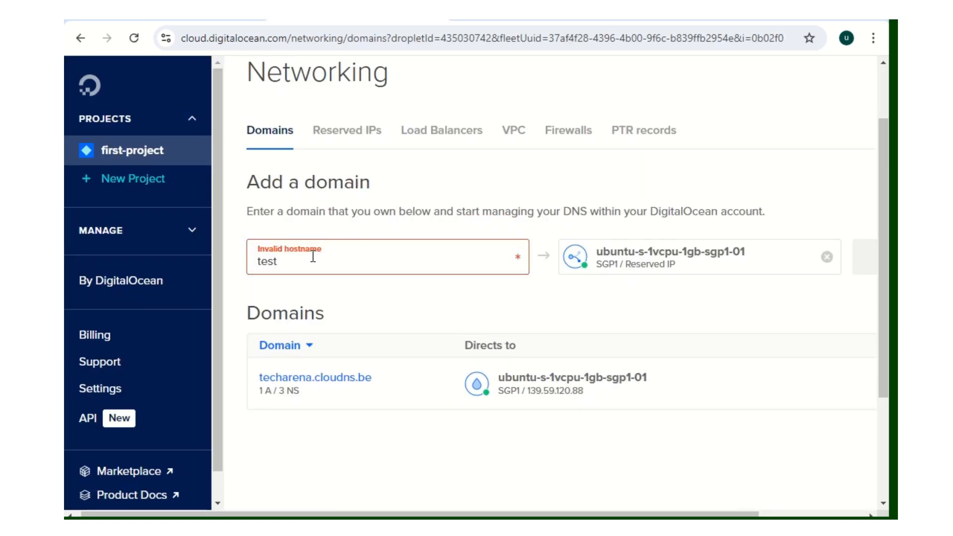
right_click(266, 262)
type("charena.cloudns.be")
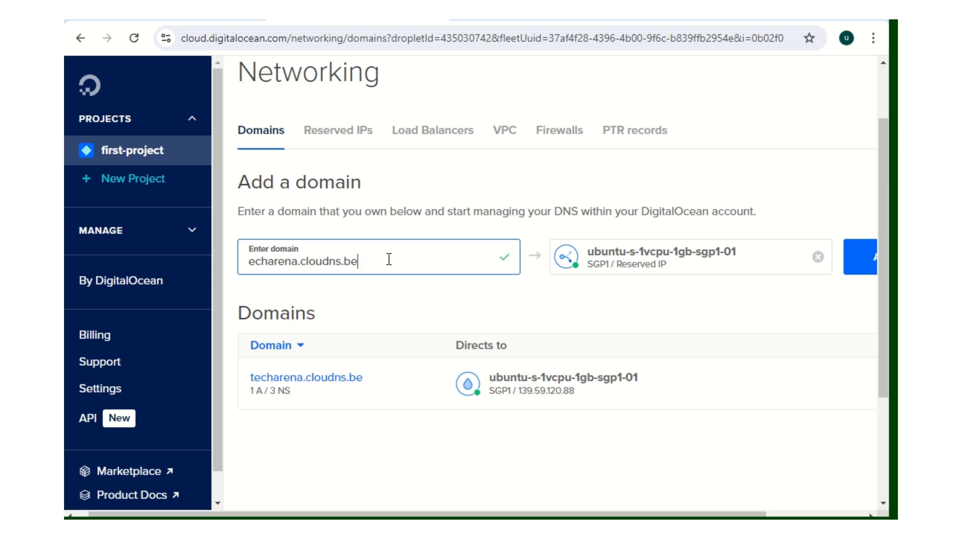
mouse_move(247, 81)
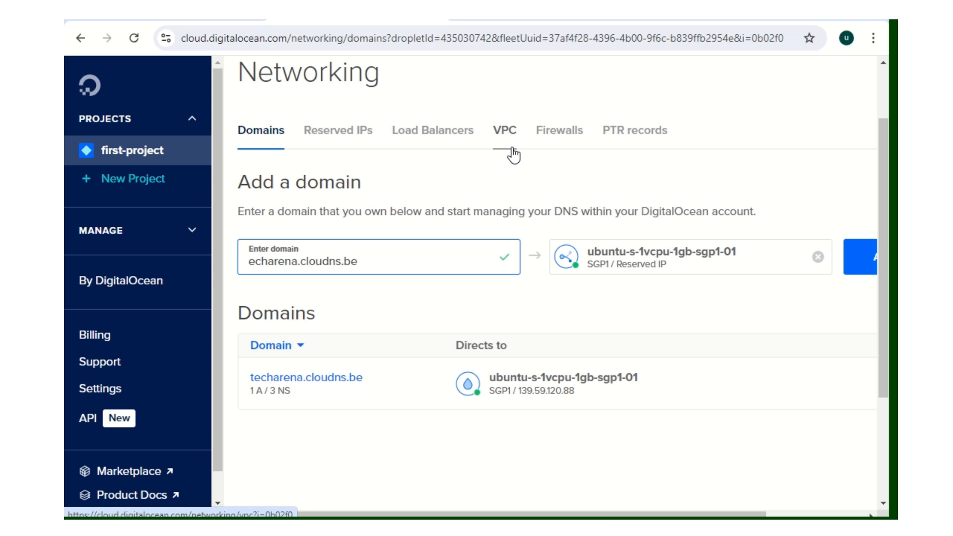
mouse_move(530, 171)
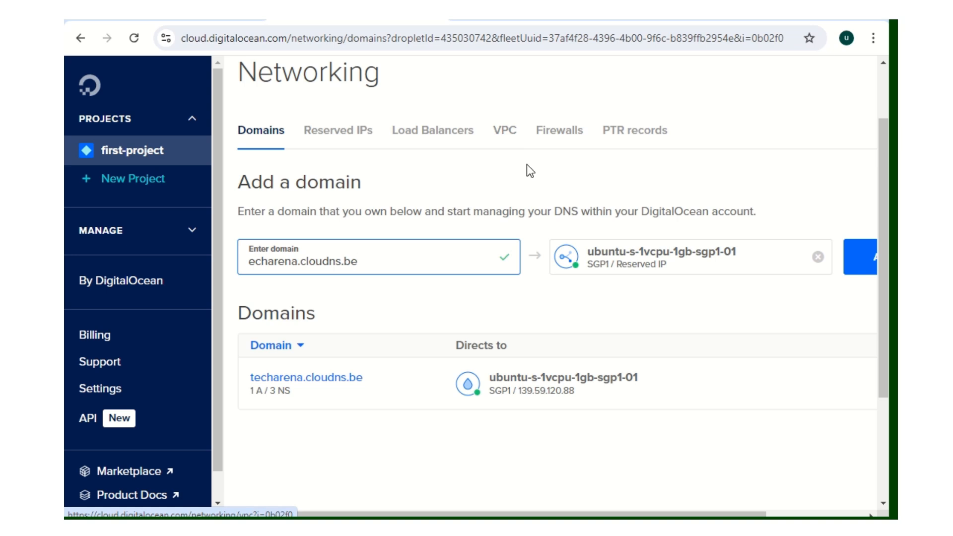